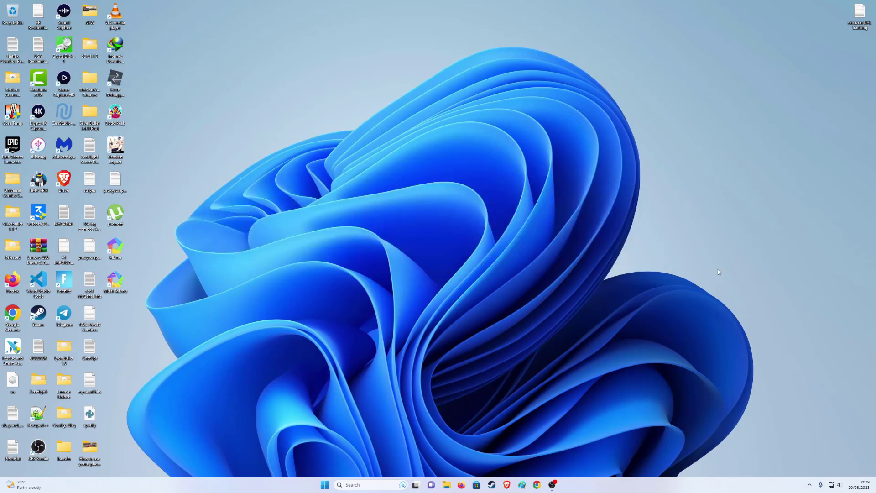
{"action": "mouse_move", "coordinate": [629, 276]}
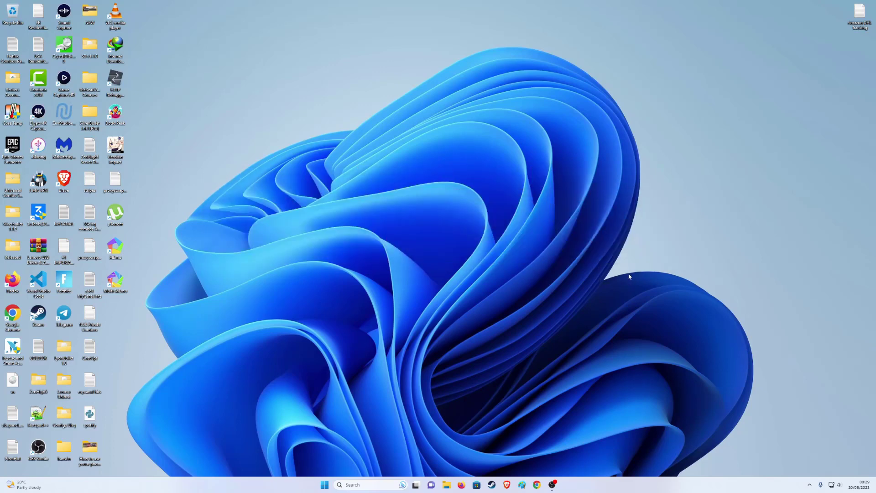
{"action": "mouse_move", "coordinate": [134, 311]}
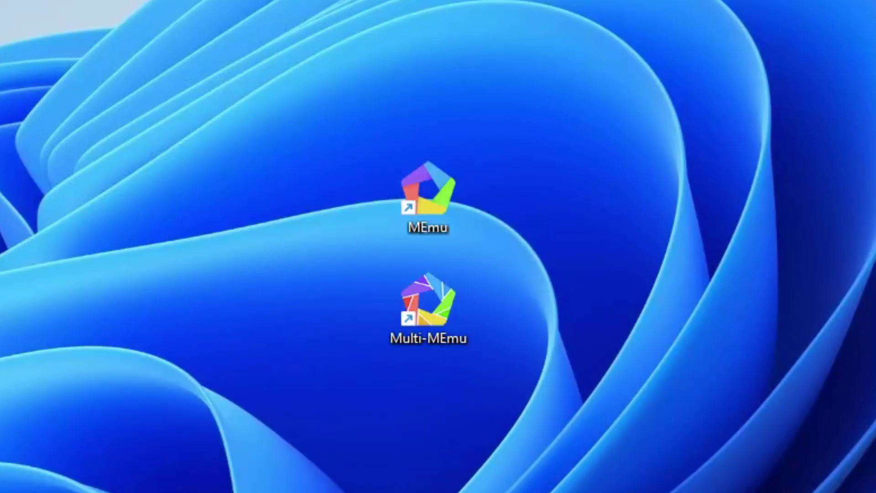
{"action": "mouse_move", "coordinate": [371, 176]}
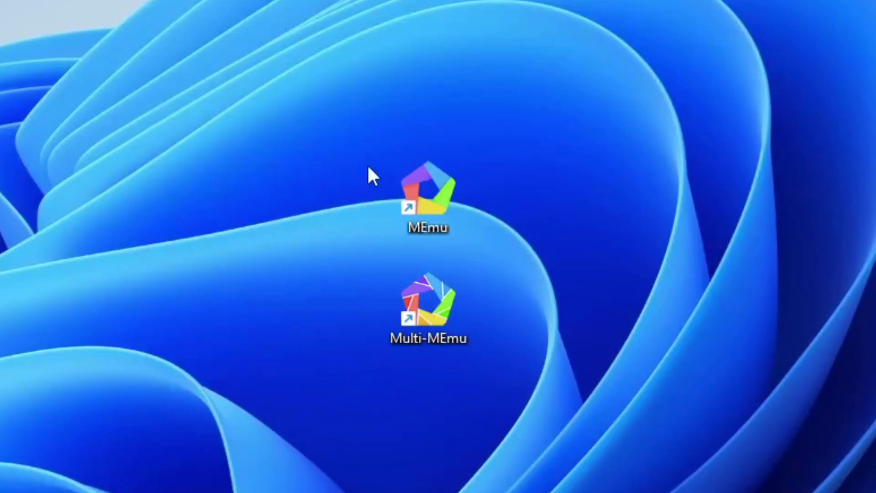
{"action": "mouse_move", "coordinate": [662, 458]}
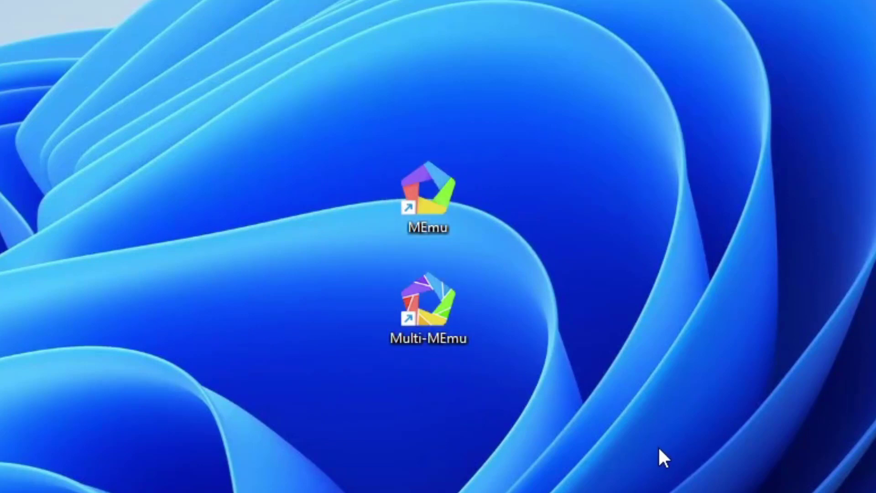
{"action": "mouse_move", "coordinate": [674, 456]}
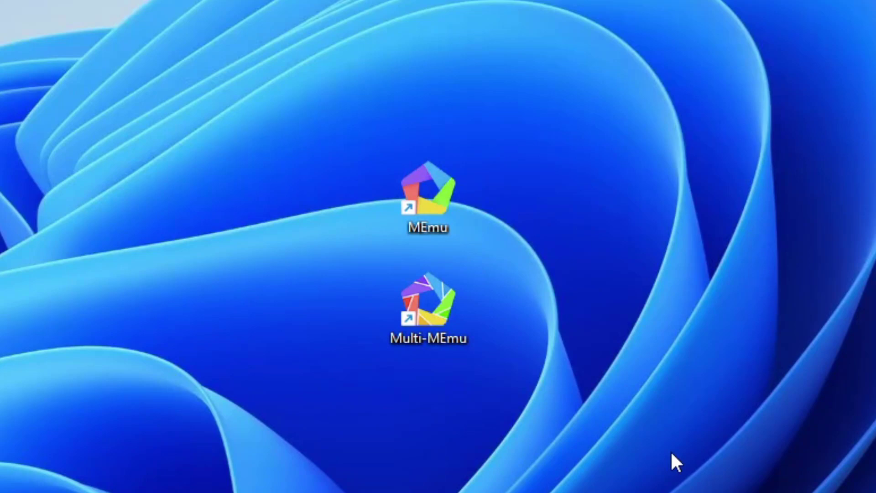
- Show Task Manager's CPU performance page, which reports virtualization as Disabled
{"action": "left_click", "coordinate": [427, 201]}
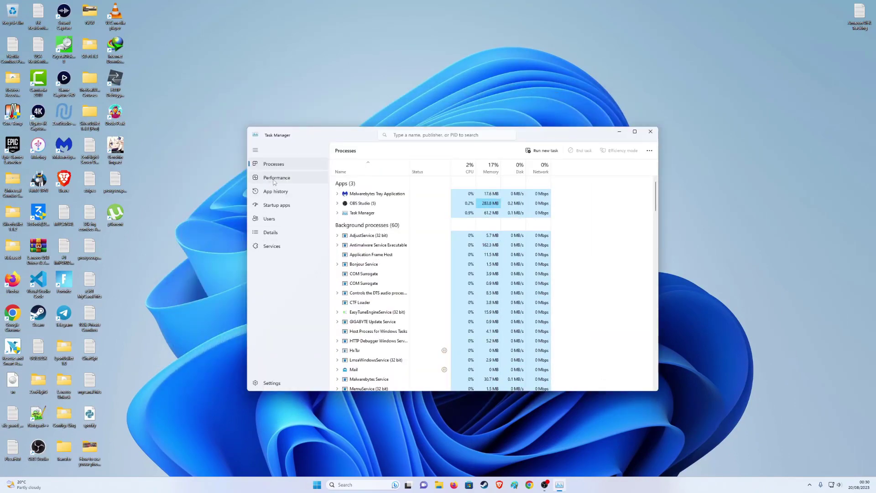
{"action": "left_click", "coordinate": [277, 177]}
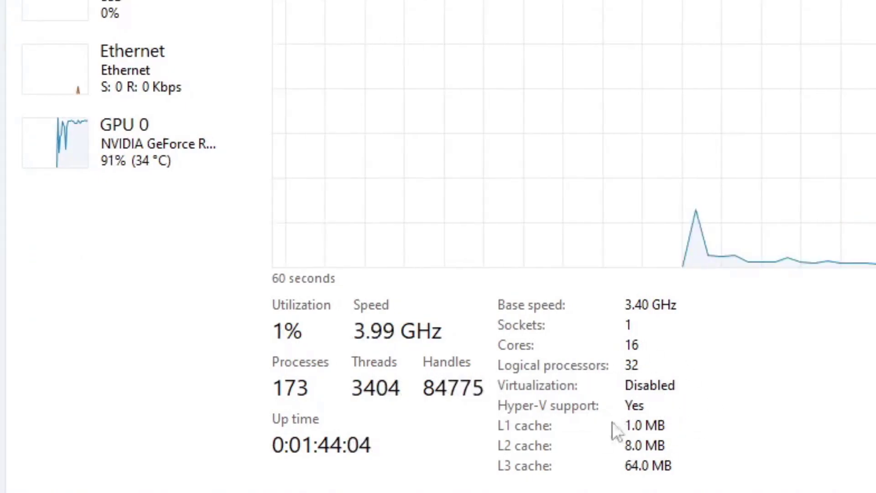
{"action": "mouse_move", "coordinate": [640, 408]}
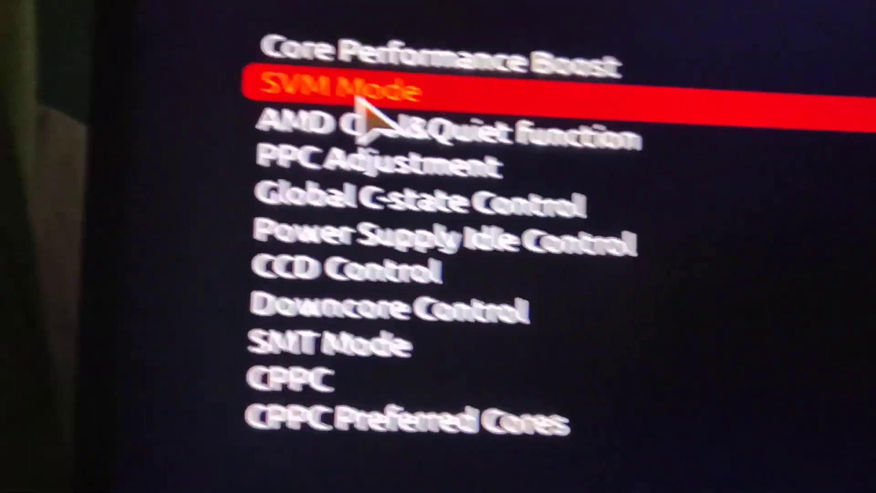
- Open the Disabled/Enabled option list for SVM Mode, currently Disabled
{"action": "left_click", "coordinate": [340, 90]}
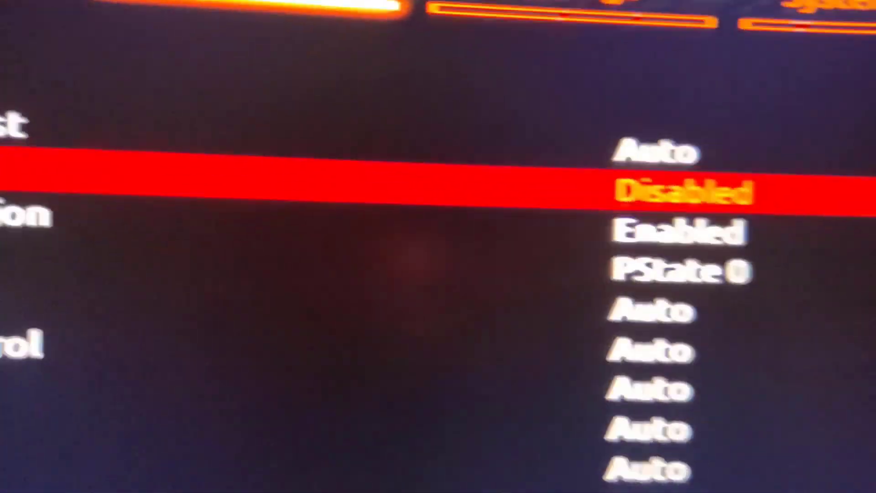